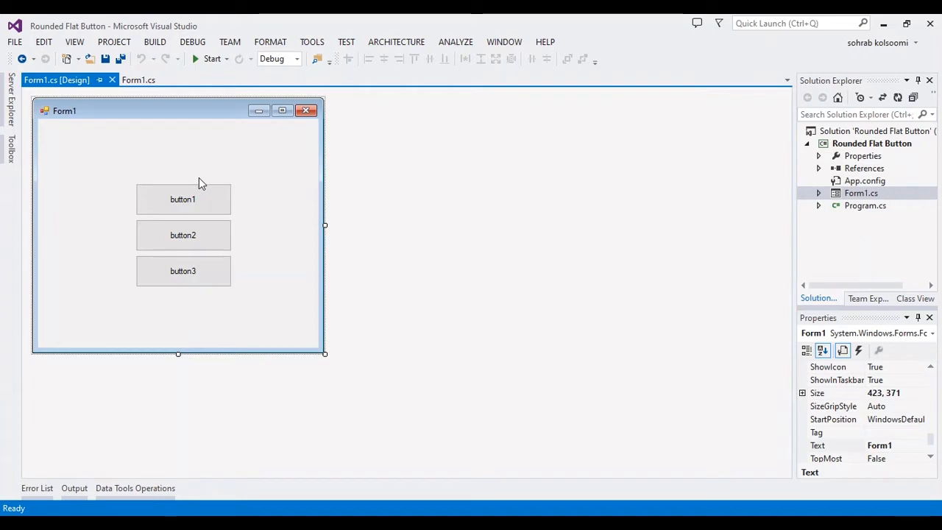
pyautogui.moveTo(245, 194)
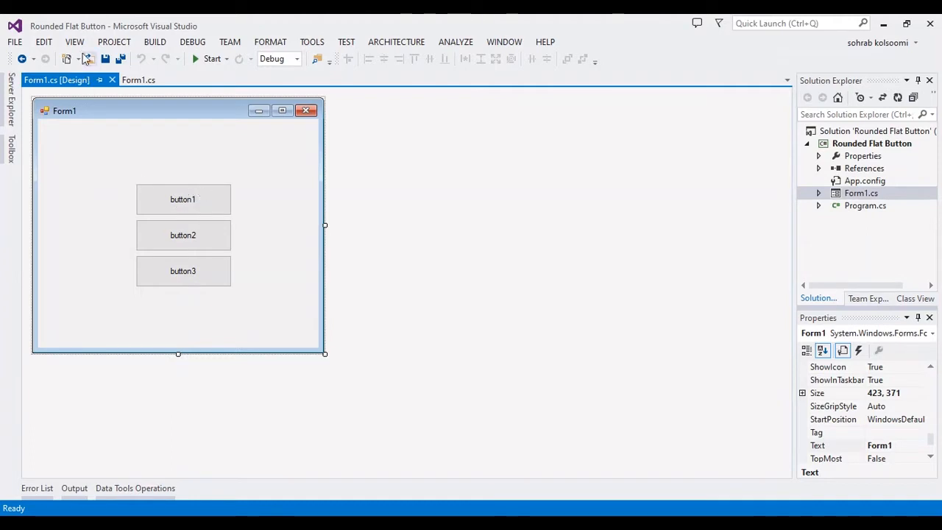
pyautogui.moveTo(186, 153)
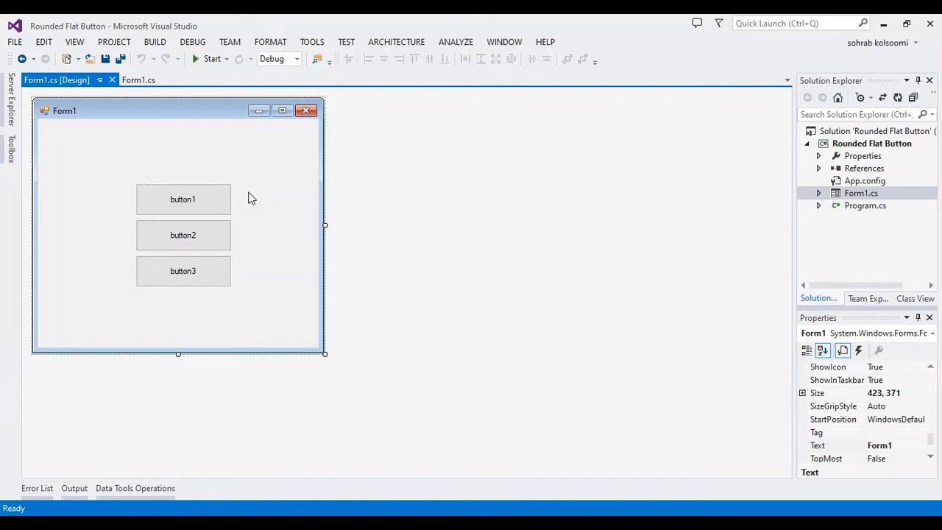
pyautogui.moveTo(172, 138)
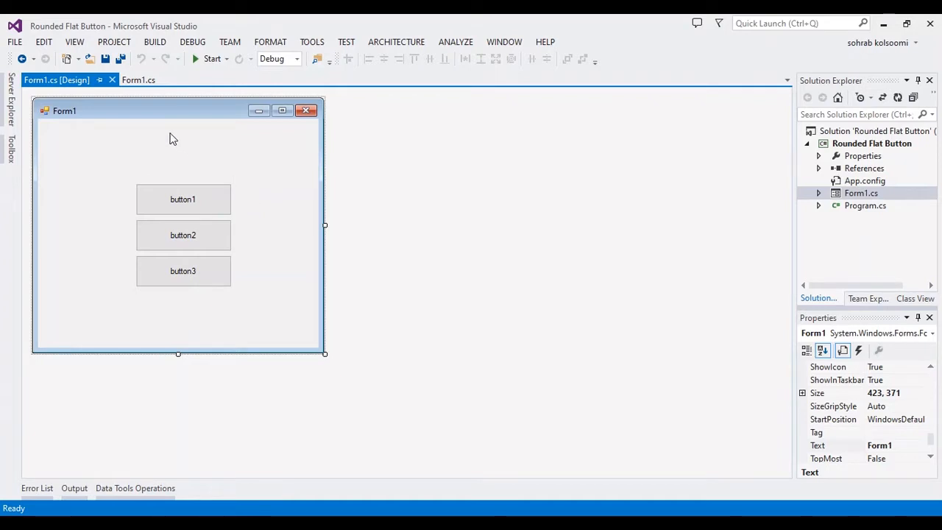
pyautogui.moveTo(175, 148)
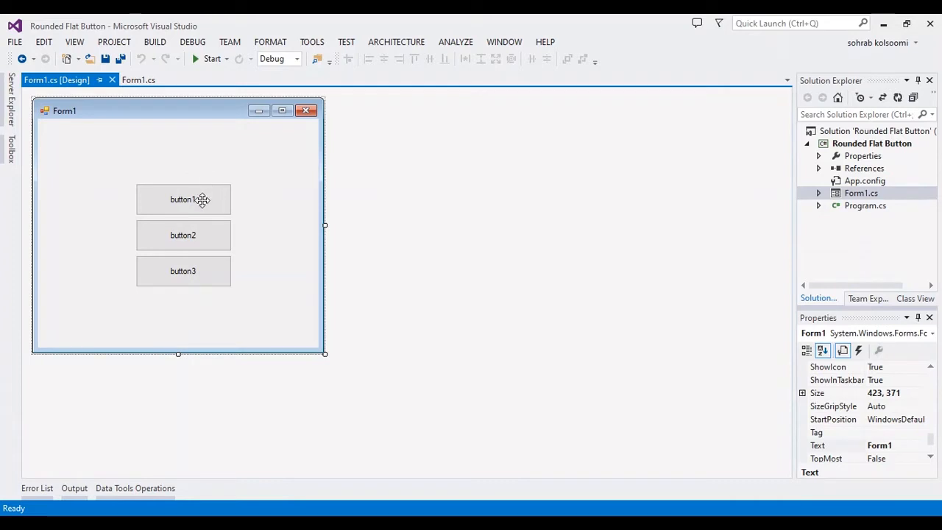
pyautogui.moveTo(157, 117)
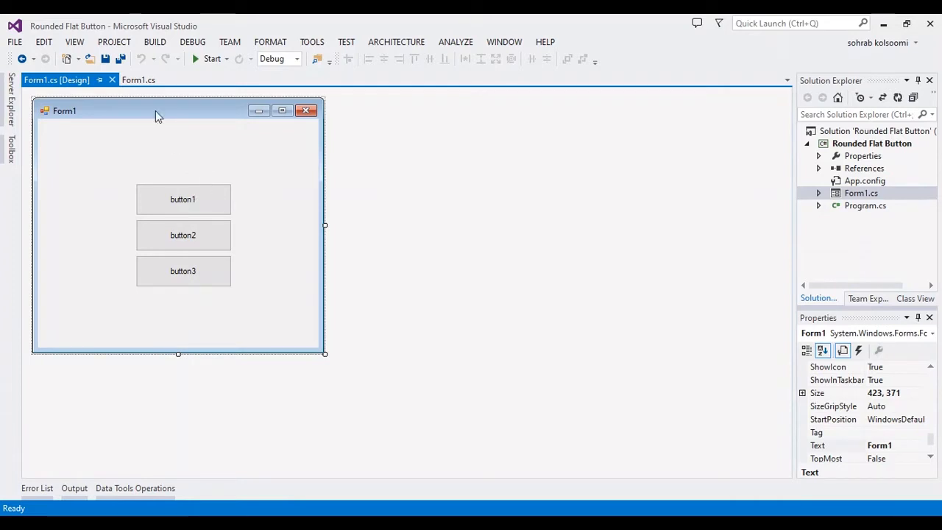
pyautogui.moveTo(127, 182)
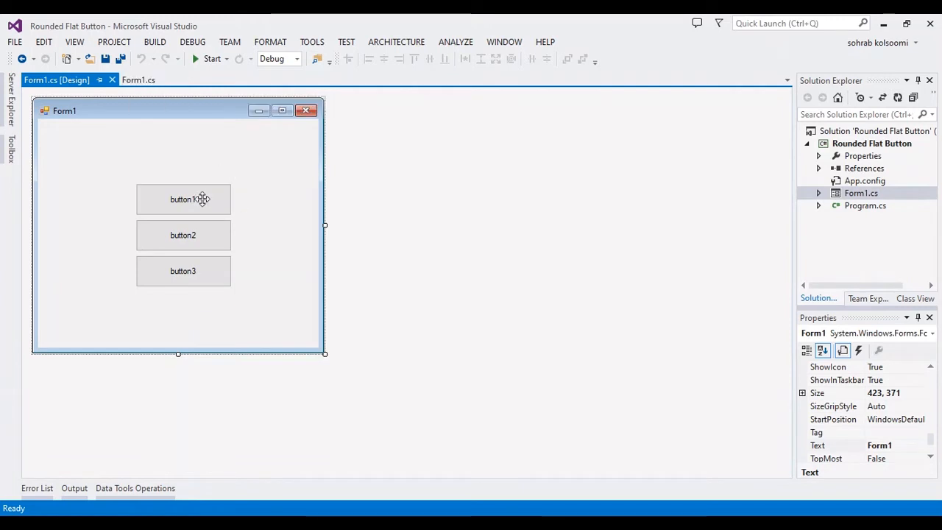
# Select button1 to show its 139 by 46 size and 'button1' text, then move to Form1.cs
pyautogui.click(182, 198)
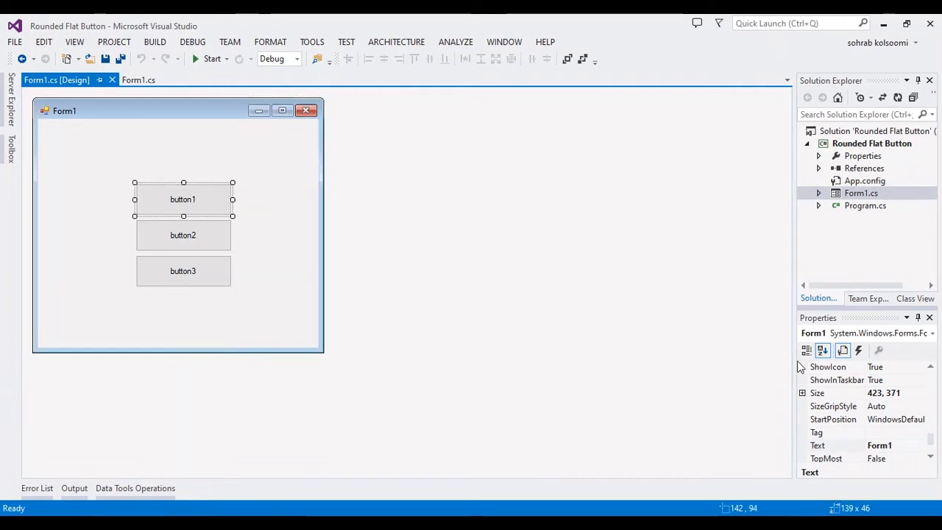
pyautogui.click(182, 198)
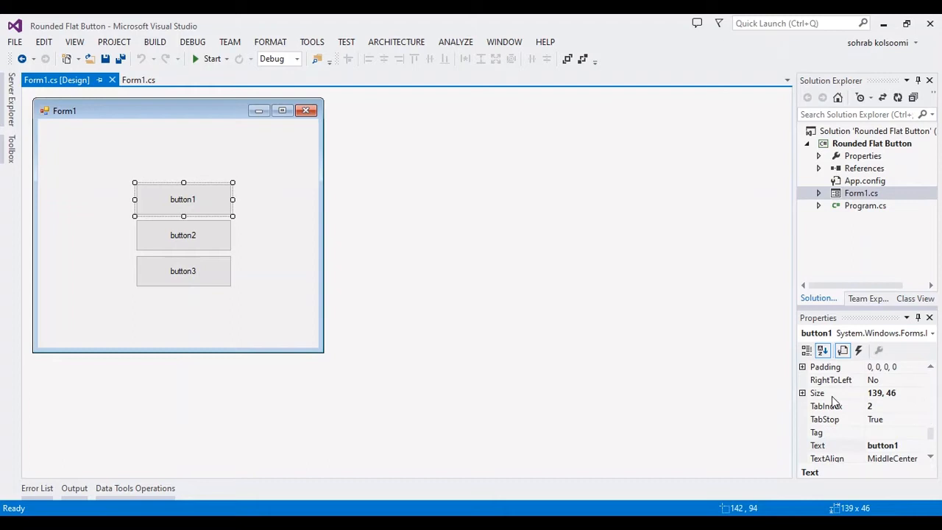
pyautogui.click(139, 80)
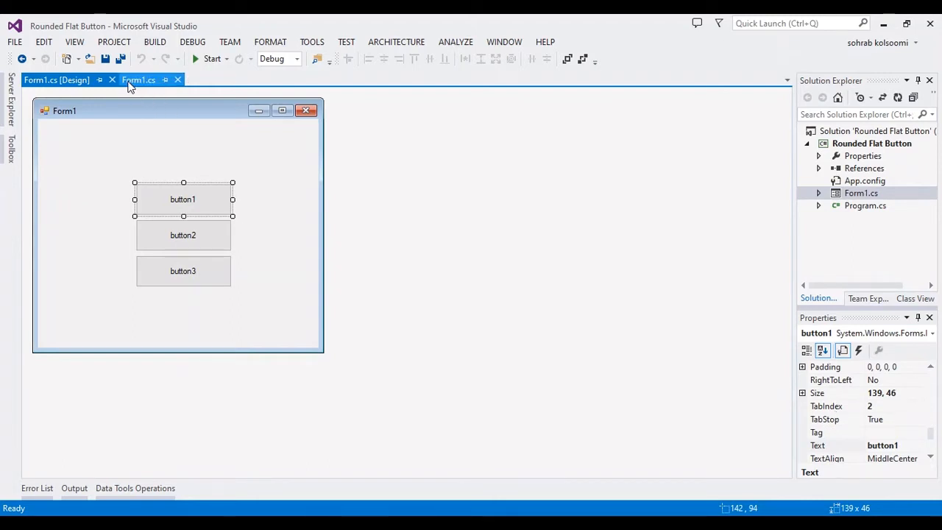
pyautogui.moveTo(138, 80)
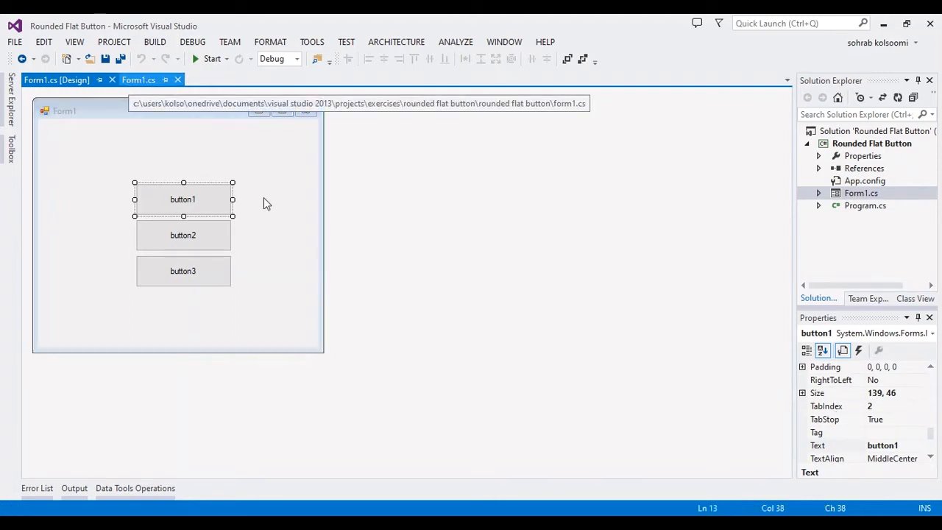
# Review the Form1.cs constructor, button1_Click handler and RoundedButton class
pyautogui.click(138, 79)
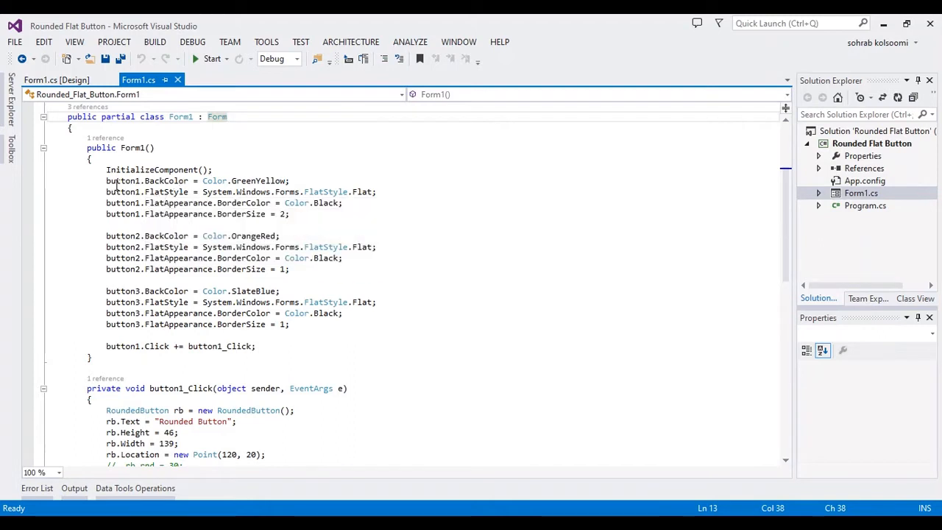
pyautogui.moveTo(177, 181)
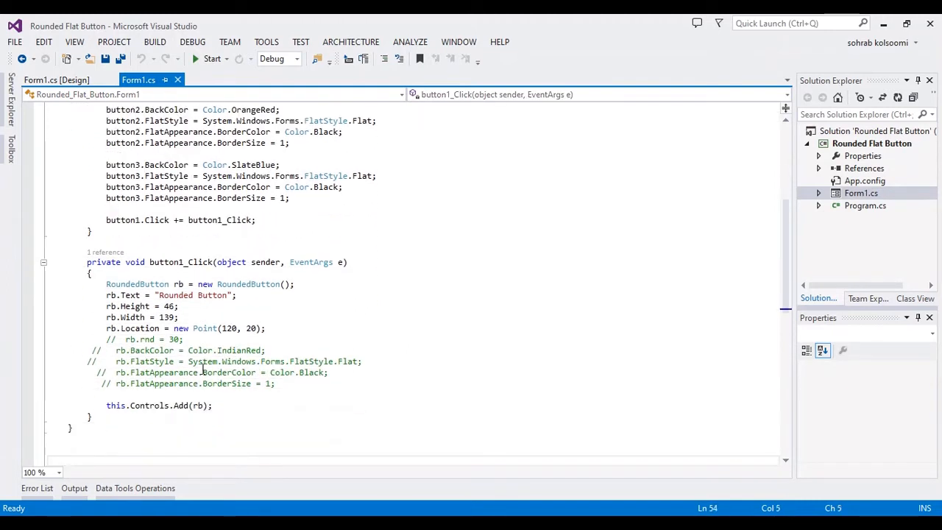
pyautogui.moveTo(127, 296)
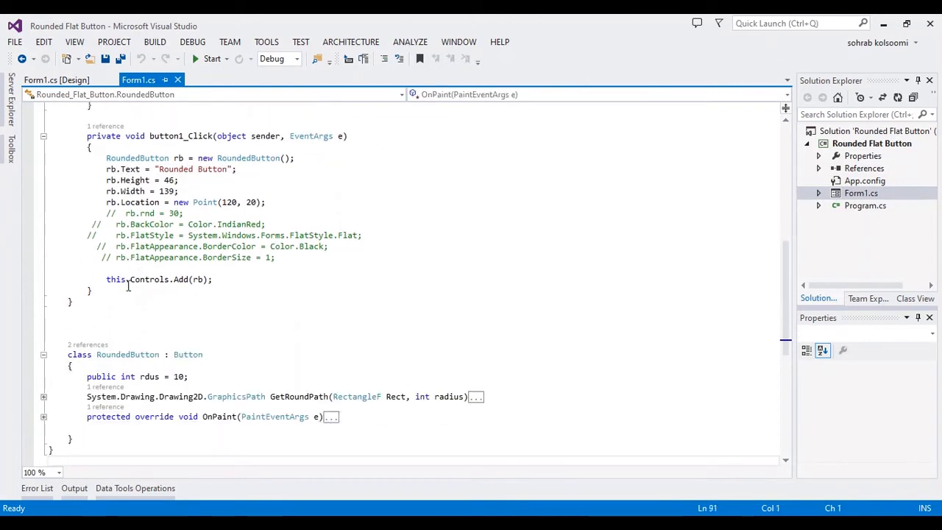
pyautogui.moveTo(188, 355)
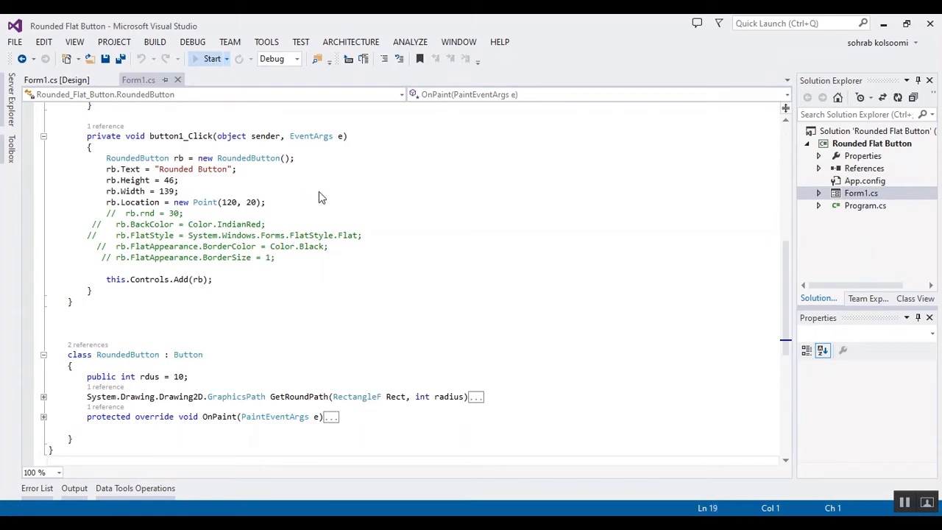
# Start the app, centre the Form1 window and use button1 to add a plain Rounded Button
pyautogui.click(212, 59)
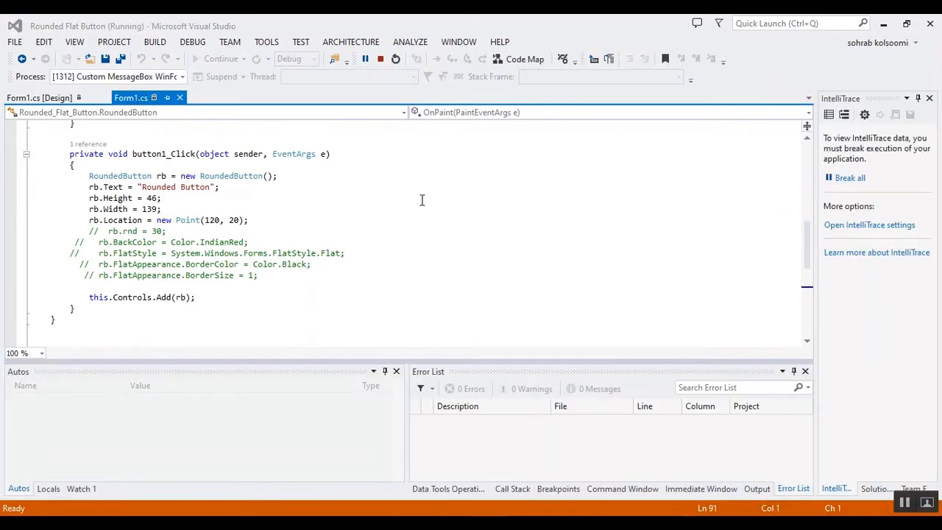
pyautogui.moveTo(486, 232)
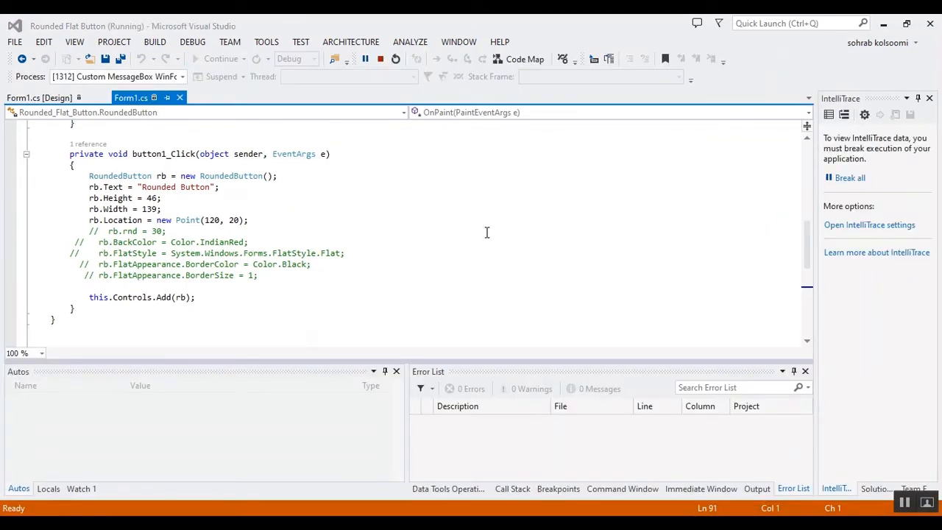
pyautogui.moveTo(610, 300)
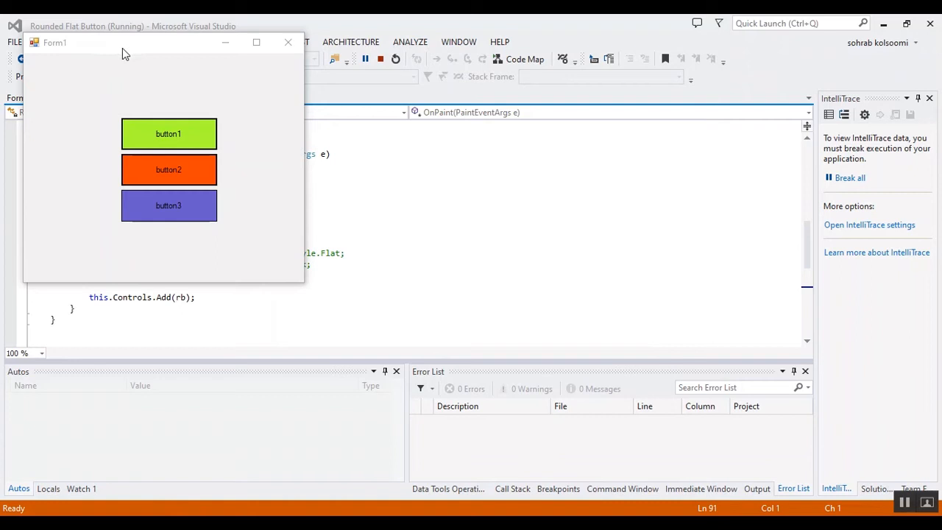
pyautogui.moveTo(125, 42); pyautogui.dragTo(374, 124)
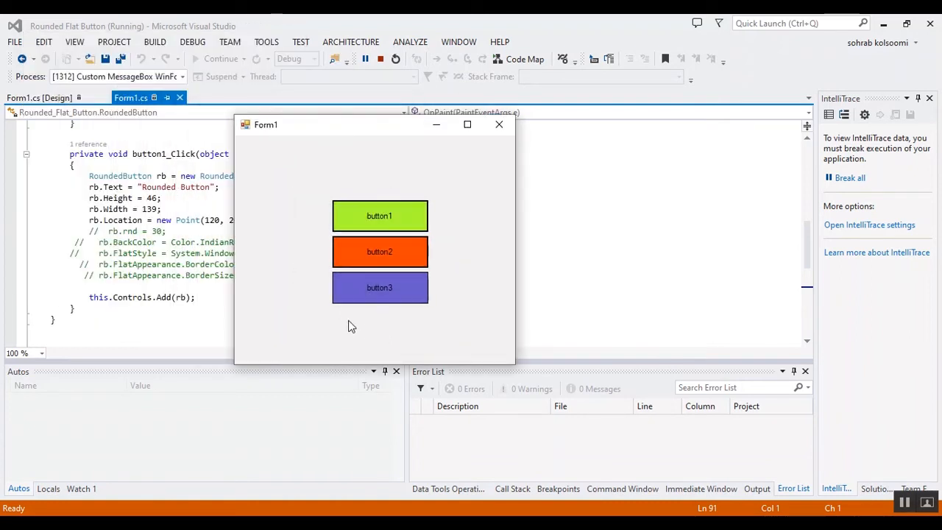
pyautogui.moveTo(371, 290)
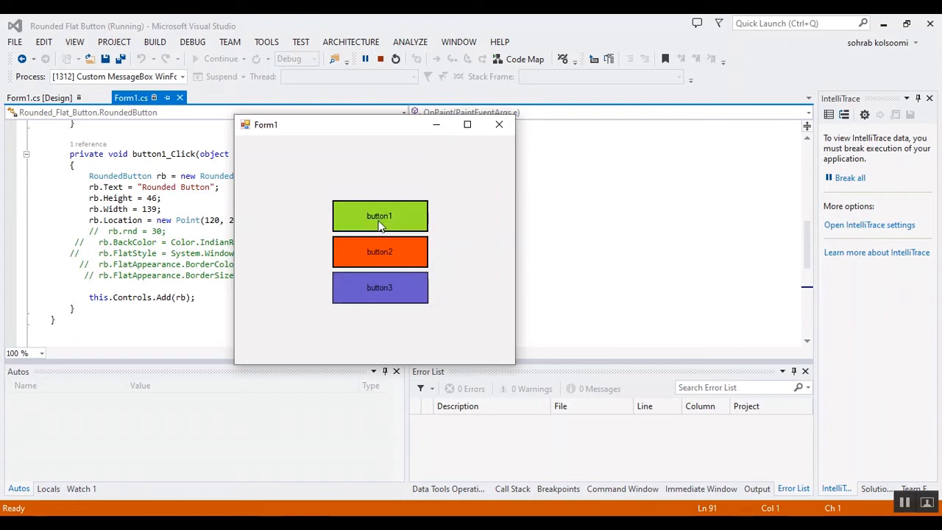
pyautogui.click(380, 215)
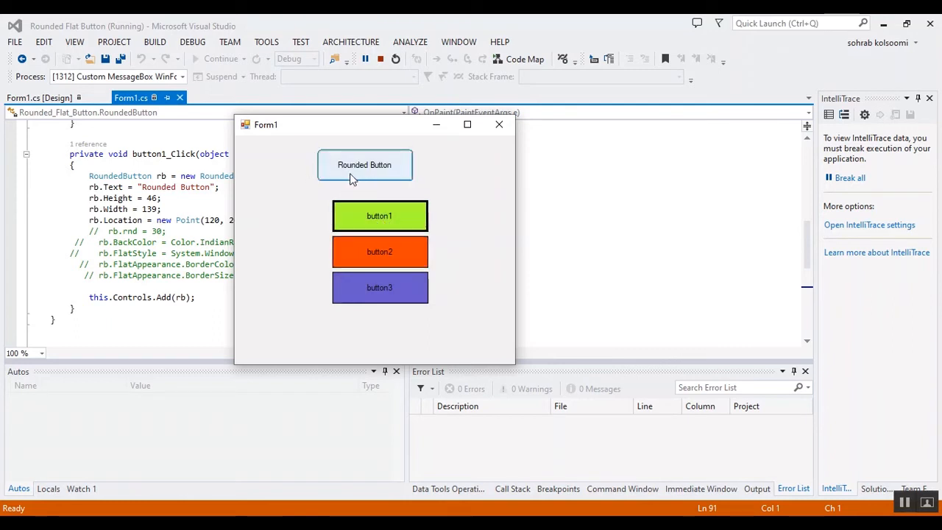
pyautogui.moveTo(300, 156)
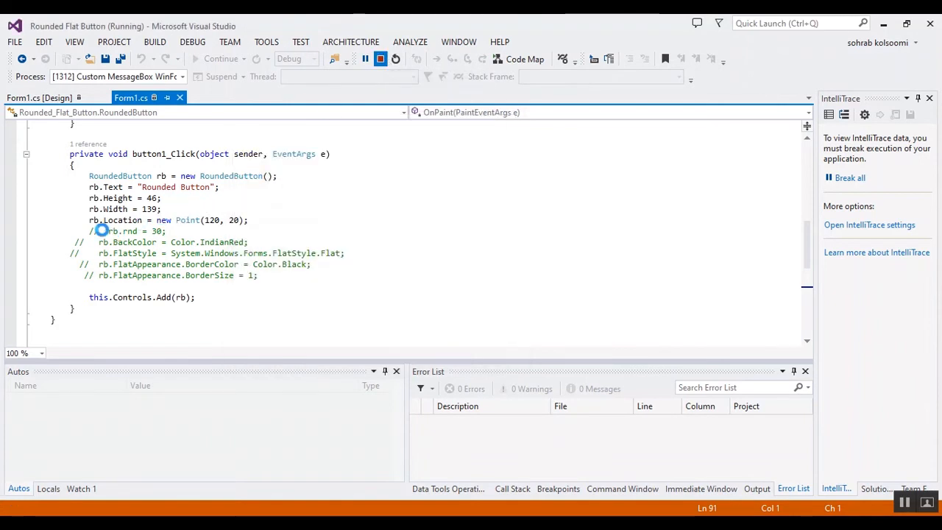
# Stop debugging, uncomment the rb styling lines with rb.rdus = 30, IndianRed and black border, and save
pyautogui.click(379, 59)
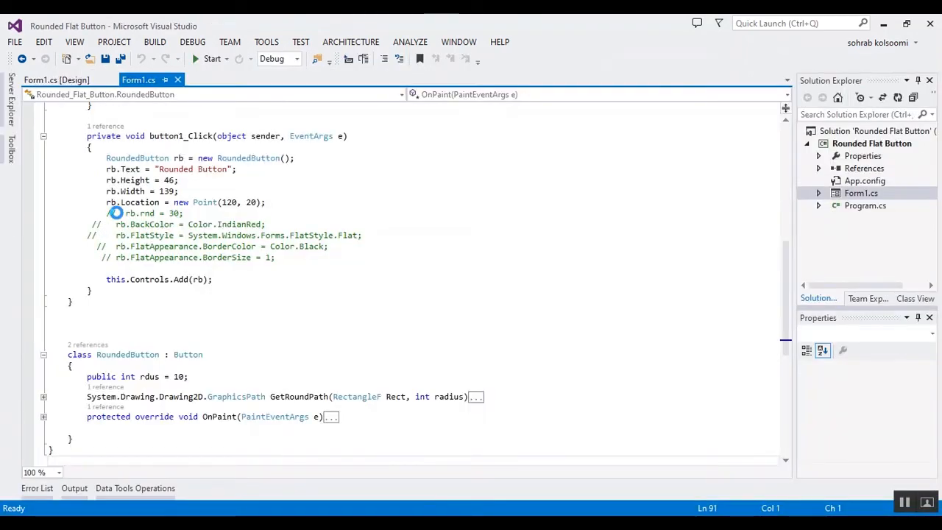
pyautogui.click(117, 213)
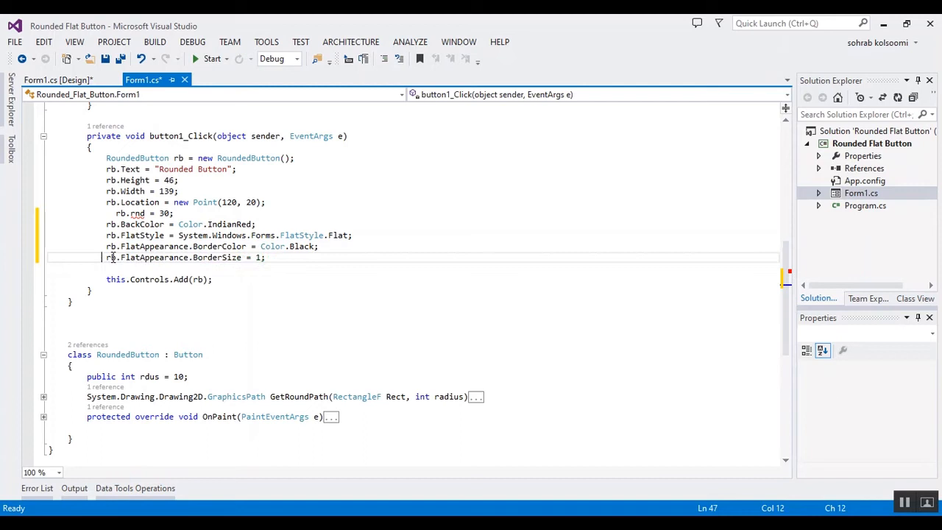
pyautogui.moveTo(135, 212)
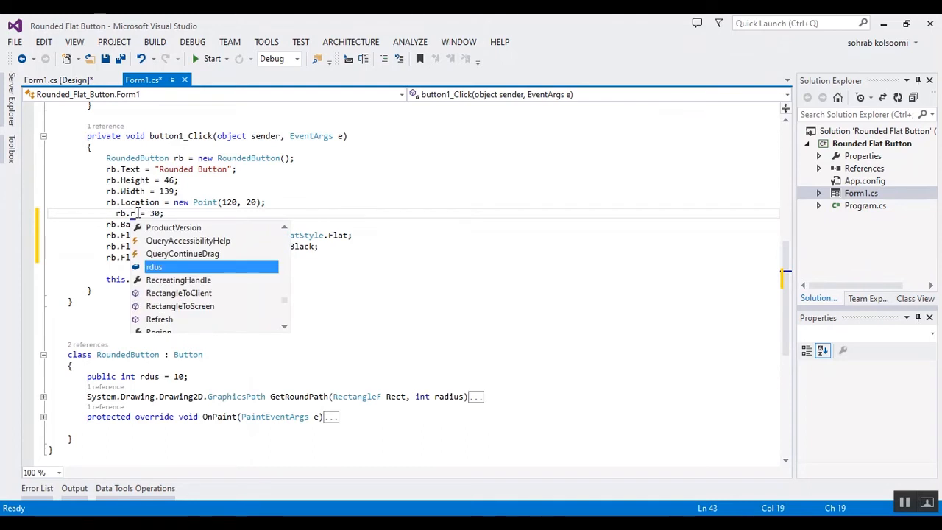
pyautogui.press('Tab')
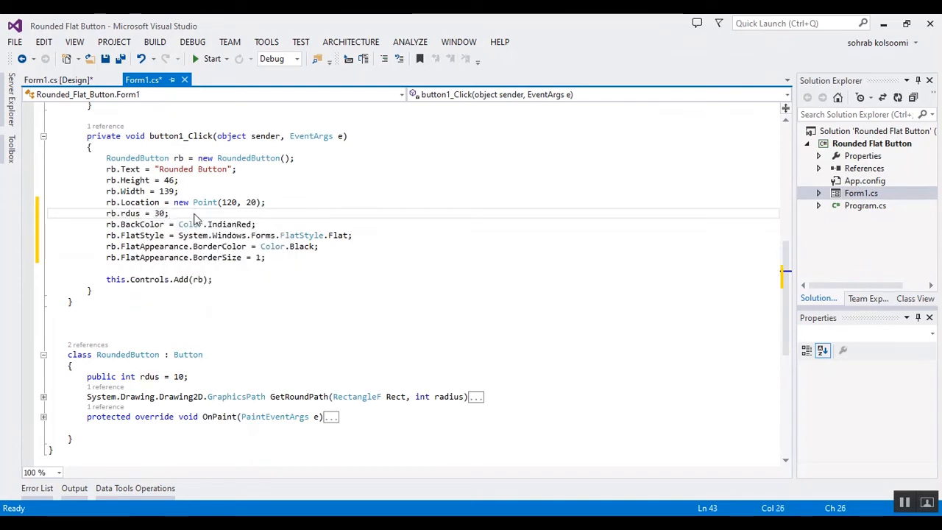
pyautogui.press('ctrl+s')
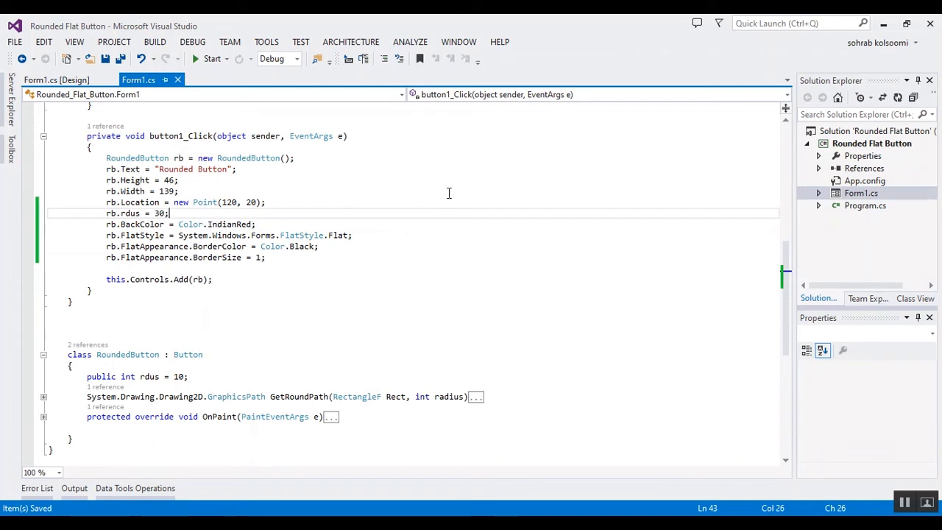
pyautogui.moveTo(213, 58)
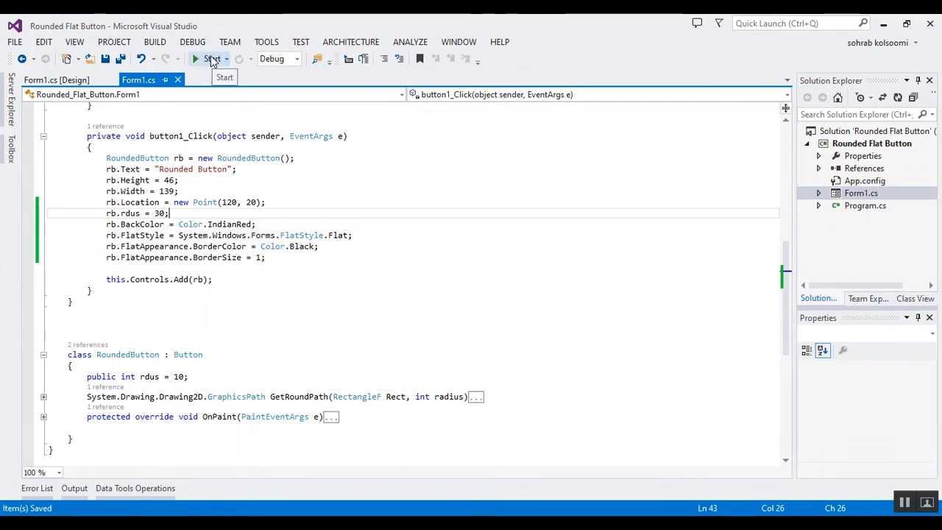
# Start the updated app so button1 adds an IndianRed rounded button with a black border
pyautogui.click(212, 59)
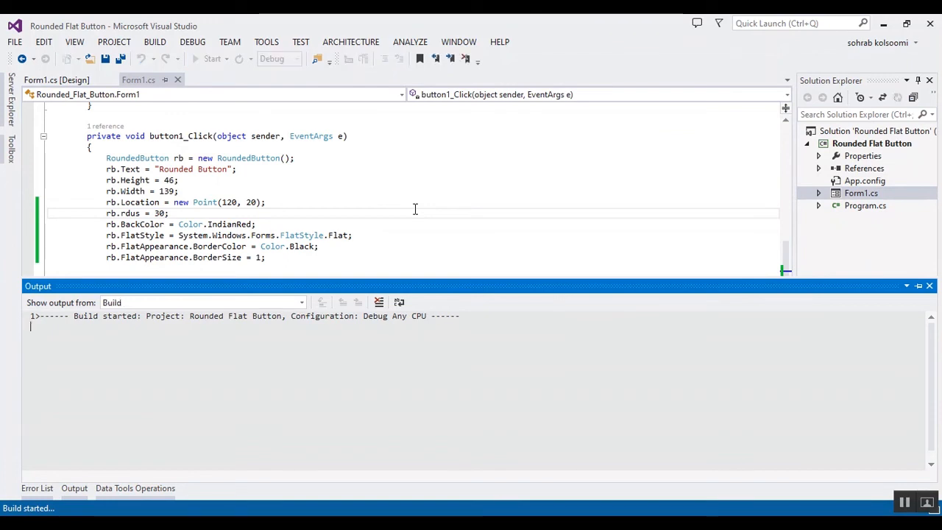
pyautogui.click(211, 58)
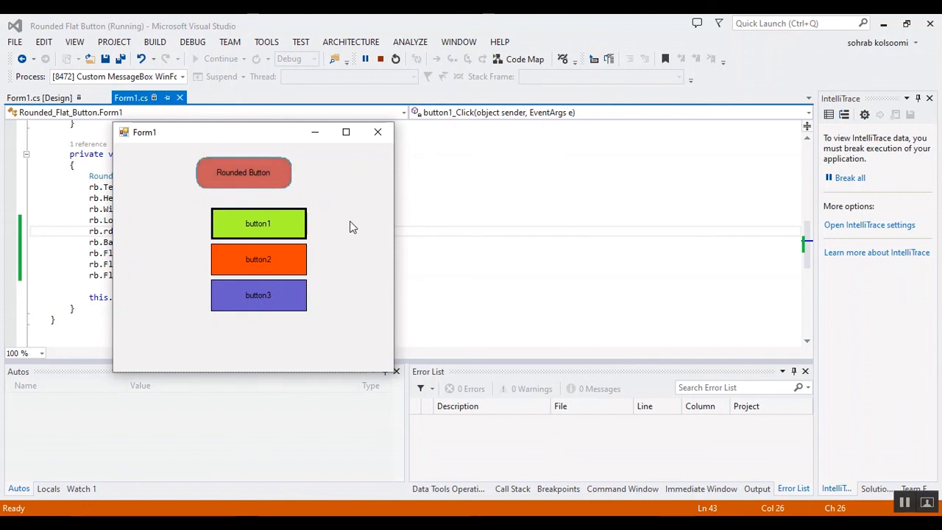
pyautogui.moveTo(367, 239)
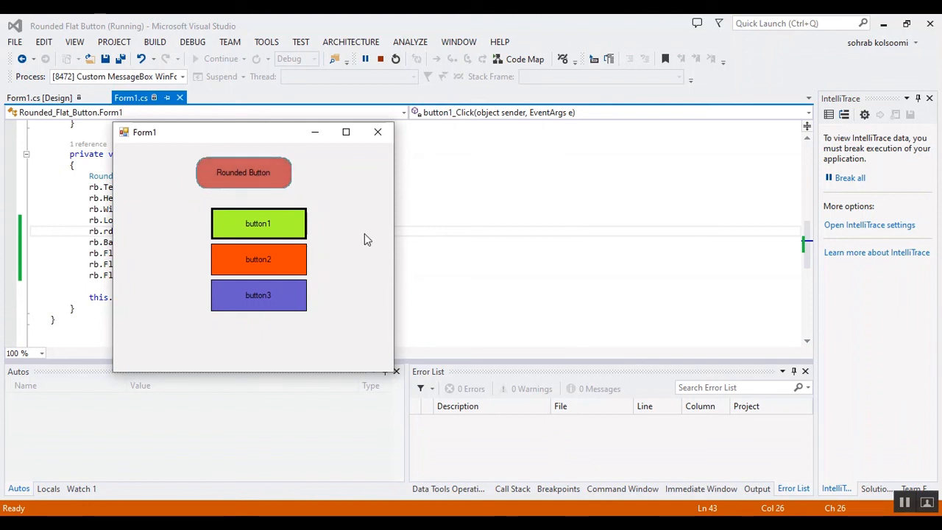